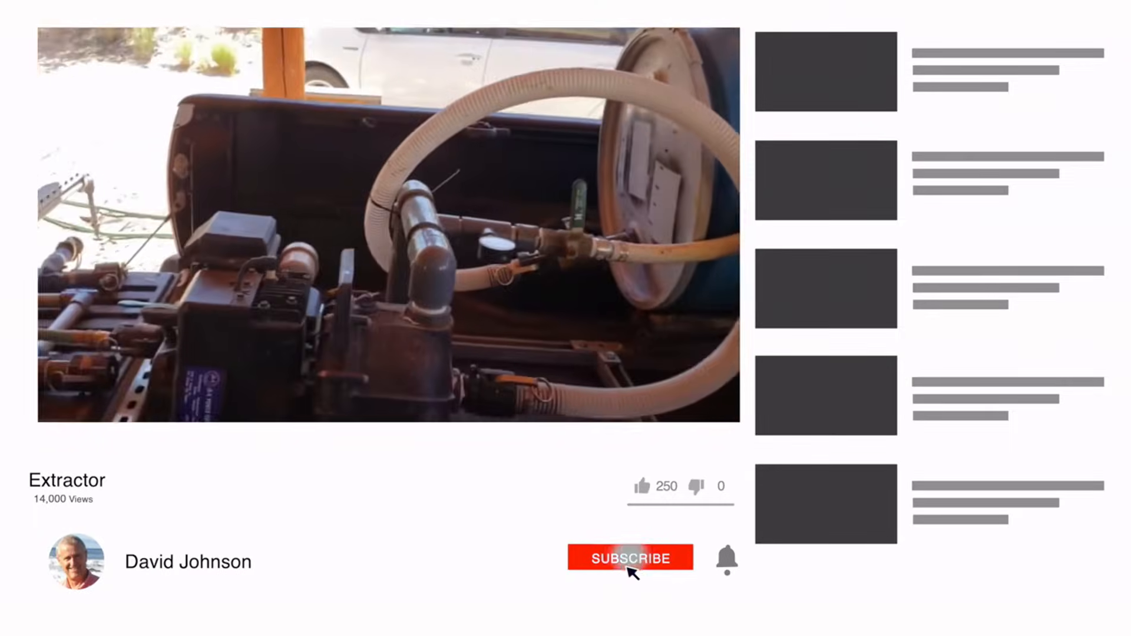
Subscribe to the Extractor video's channel and enable upload notifications with the bell
click(629, 557)
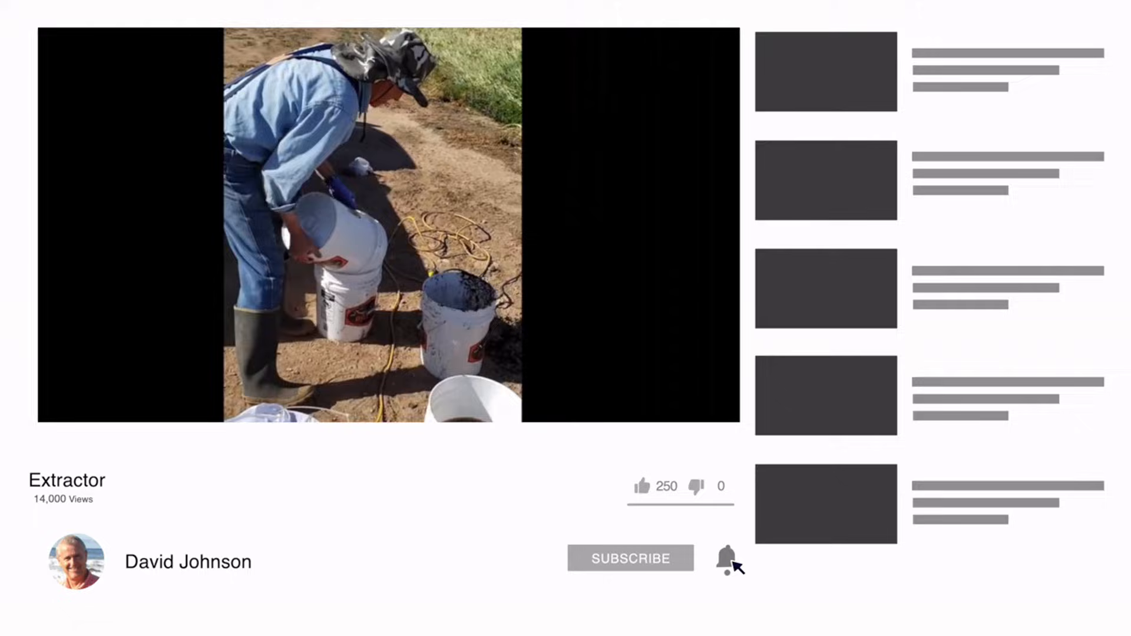
click(734, 558)
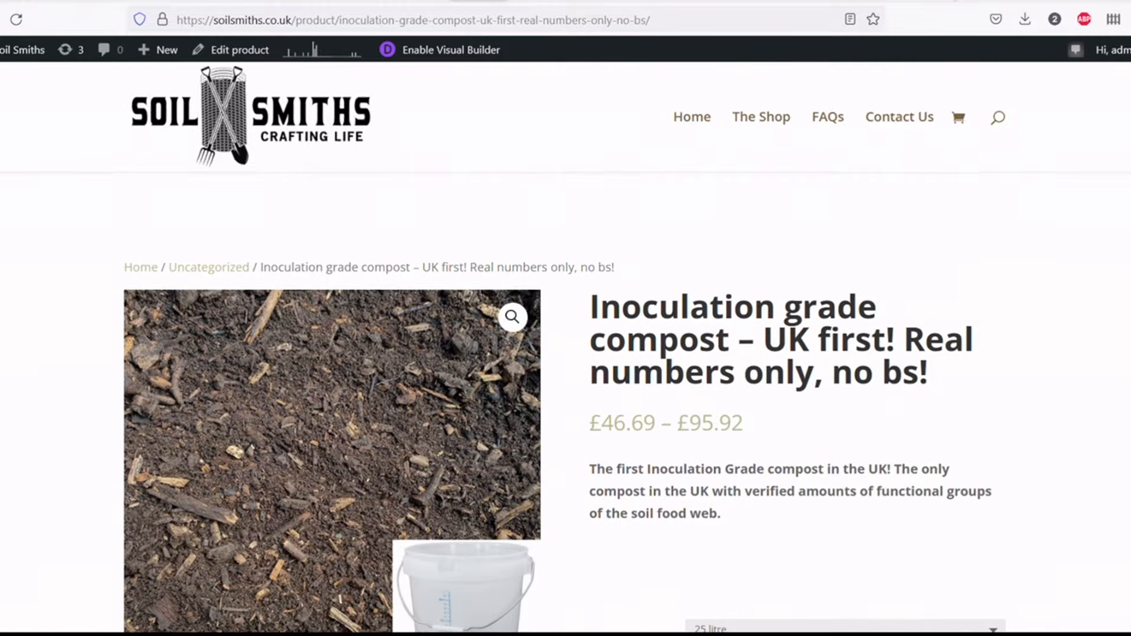
Scroll down the Soil Ecology Laboratory's Soil Biology Testing page
scroll(down, 3)
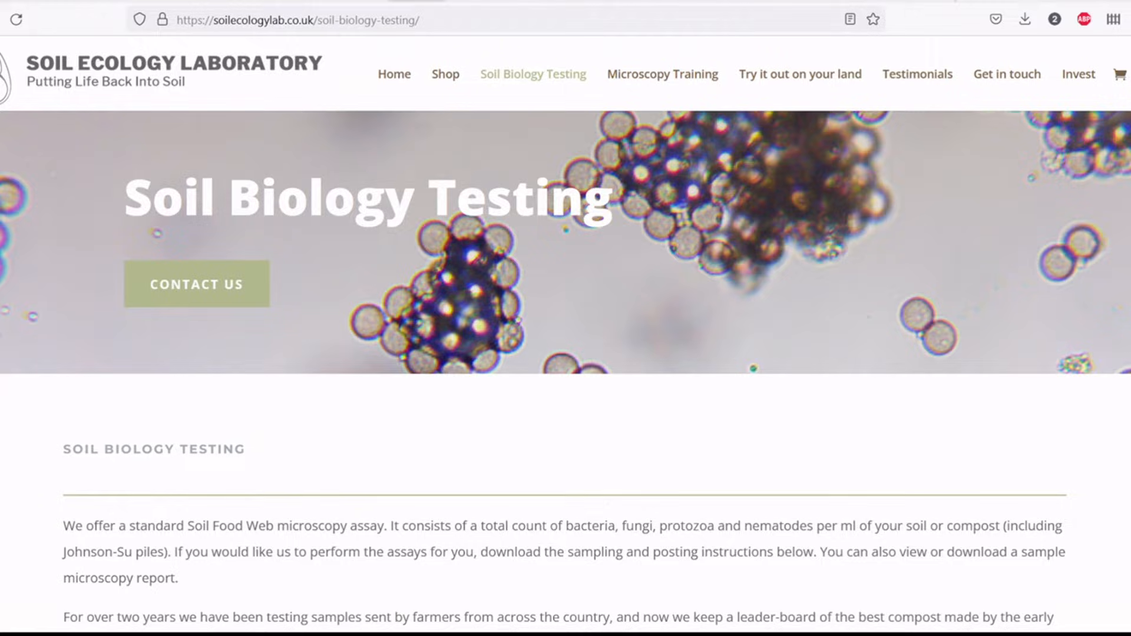
Scroll down to the compost leader-board showing per-sample microbe counts and F:B ratios
scroll(down, 3)
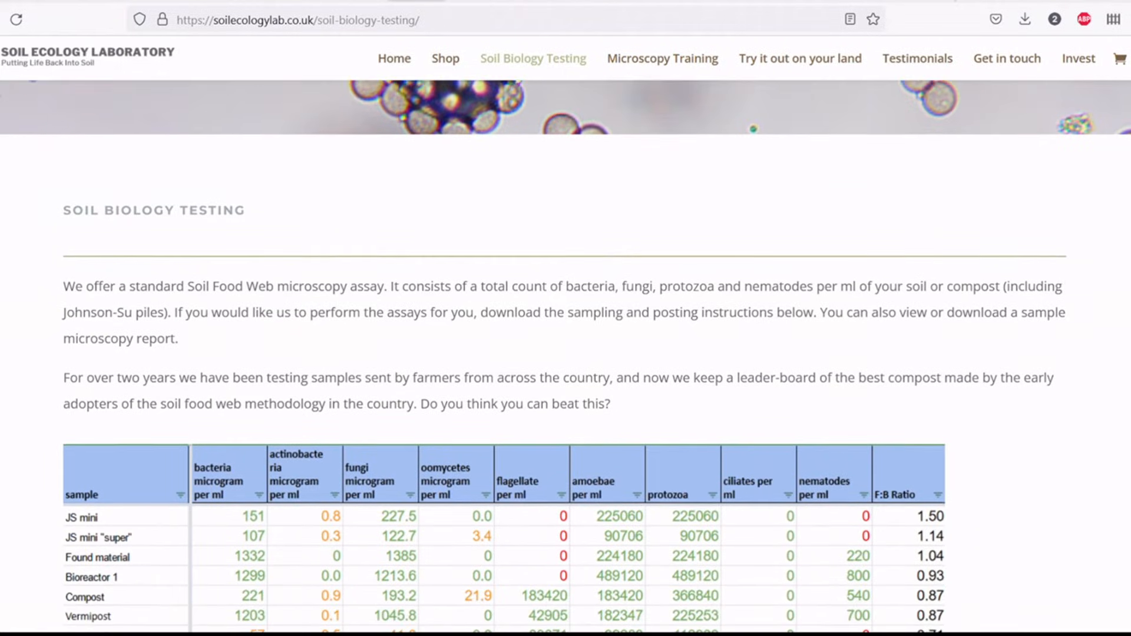
scroll(down, 3)
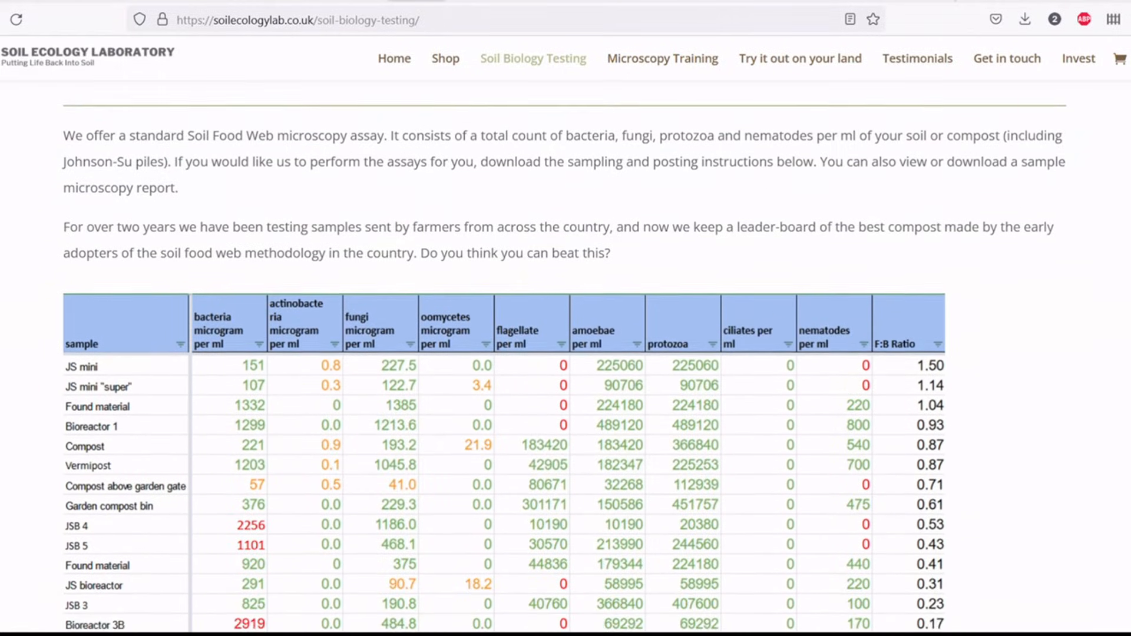